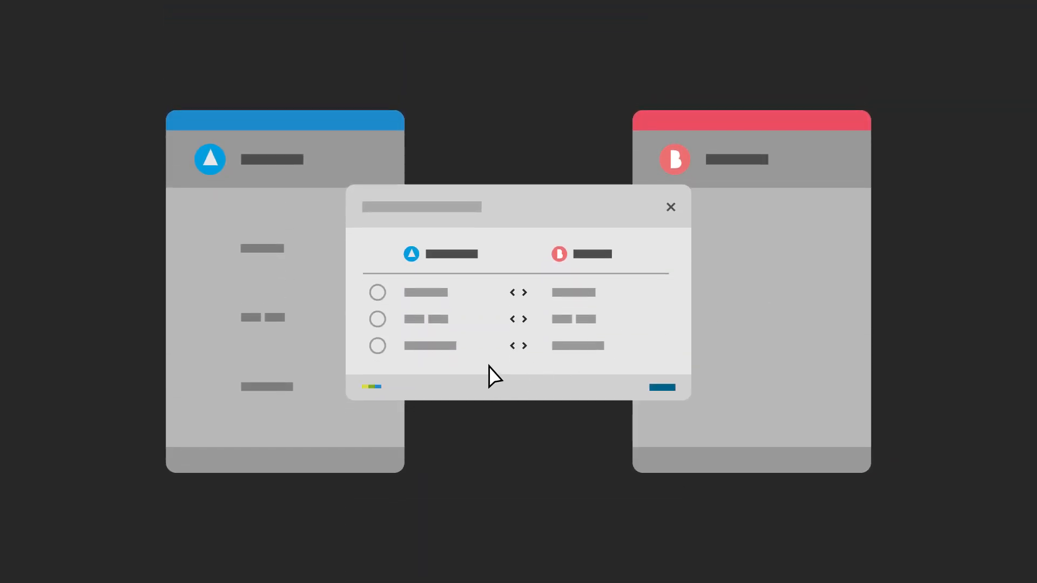
- Confirm the field mapping and view the five two-way mapped field pairs in the sync configuration
{"action": "left_click", "coordinate": [378, 292]}
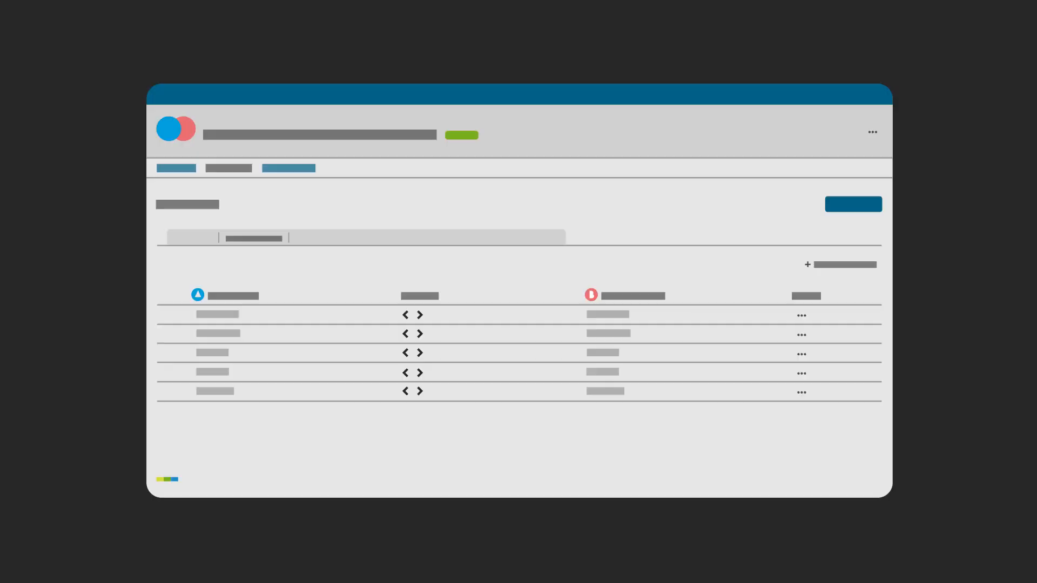
{"action": "left_click", "coordinate": [218, 334]}
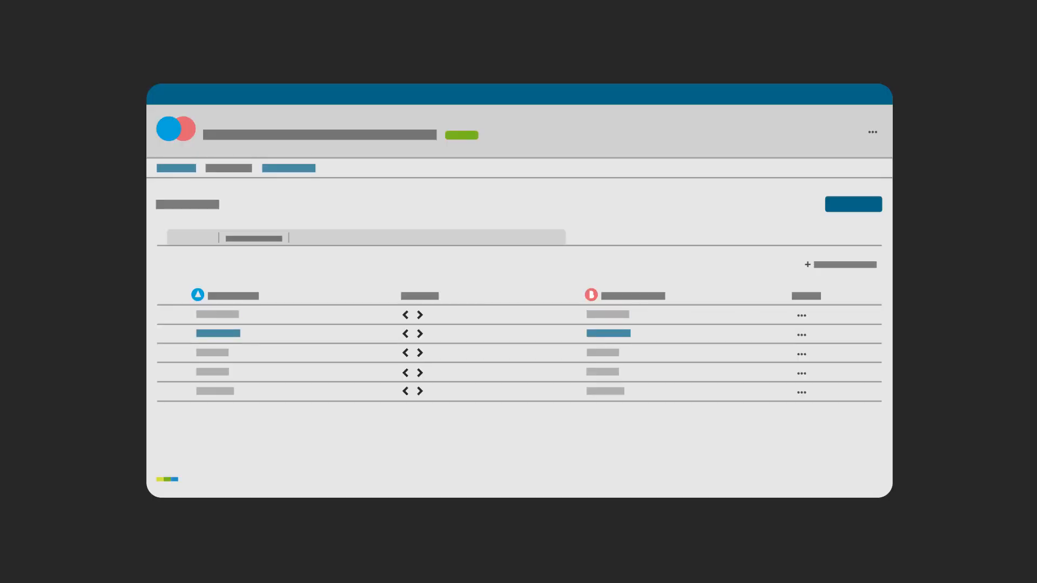